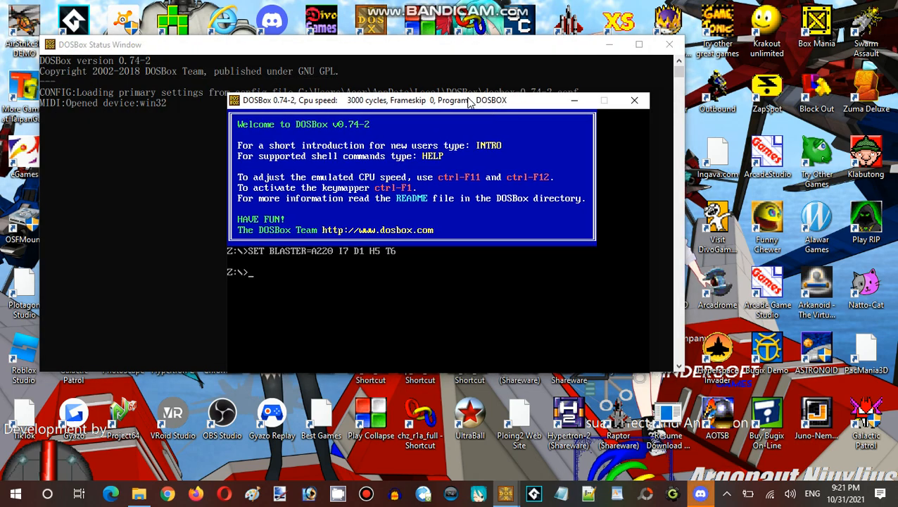
Mount d:\games\fmjdemo as drive D and switch to the D: prompt.
{"action": "type", "text": "mount d d:\\games"}
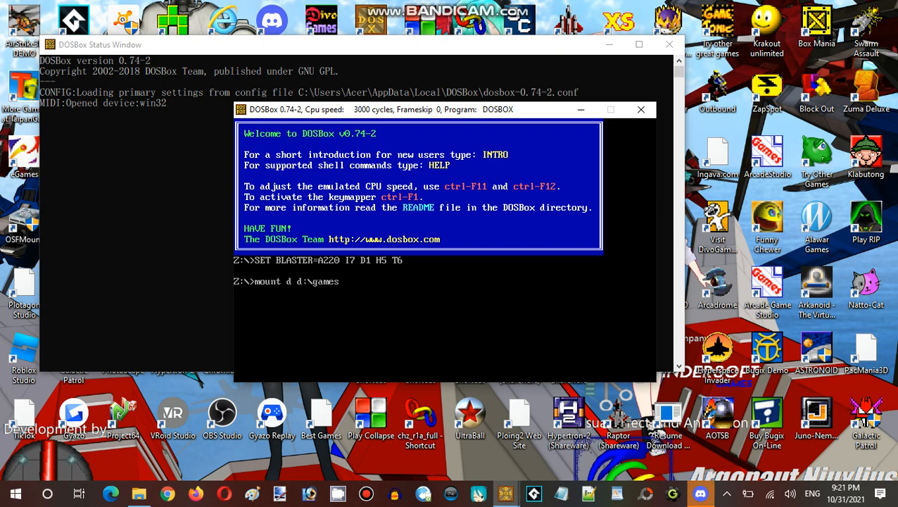
{"action": "type", "text": "fmn"}
{"action": "type", "text": "d:"}
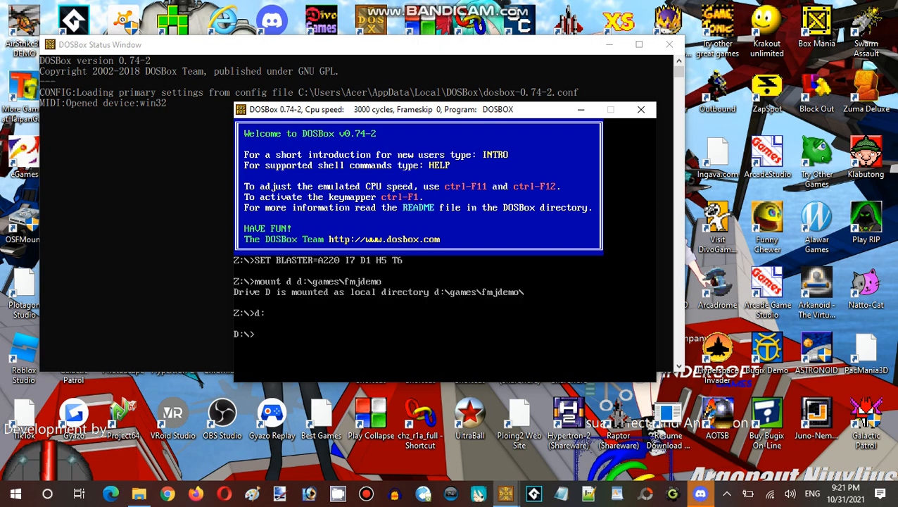
List drive D's contents with dir and enter 'fmj' at the prompt.
{"action": "type", "text": "dir"}
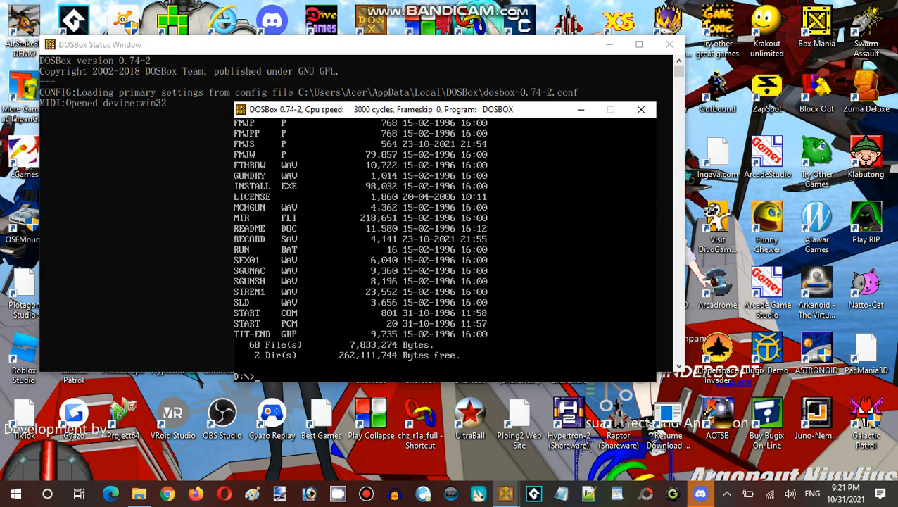
{"action": "type", "text": "fmj"}
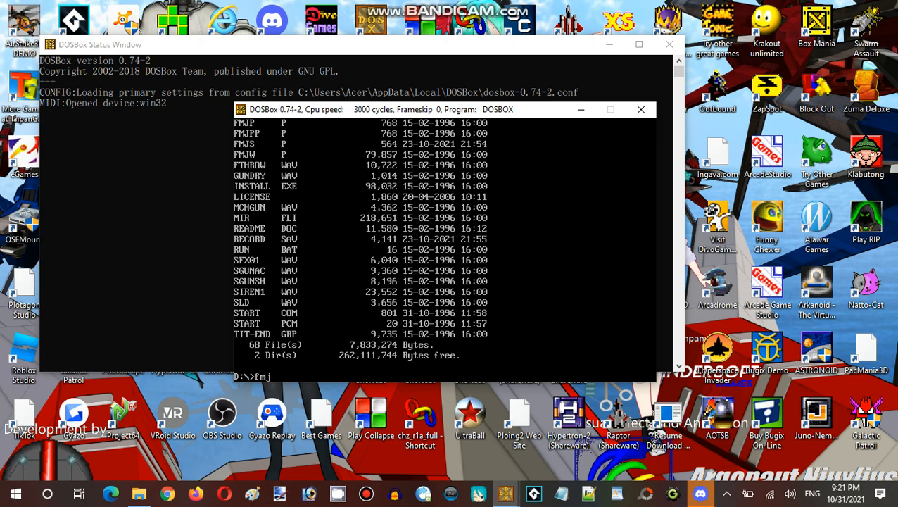
Run the fmj demo, confirm YES to quit to DOS, and enter 'fmj' again.
{"action": "key", "text": "Return"}
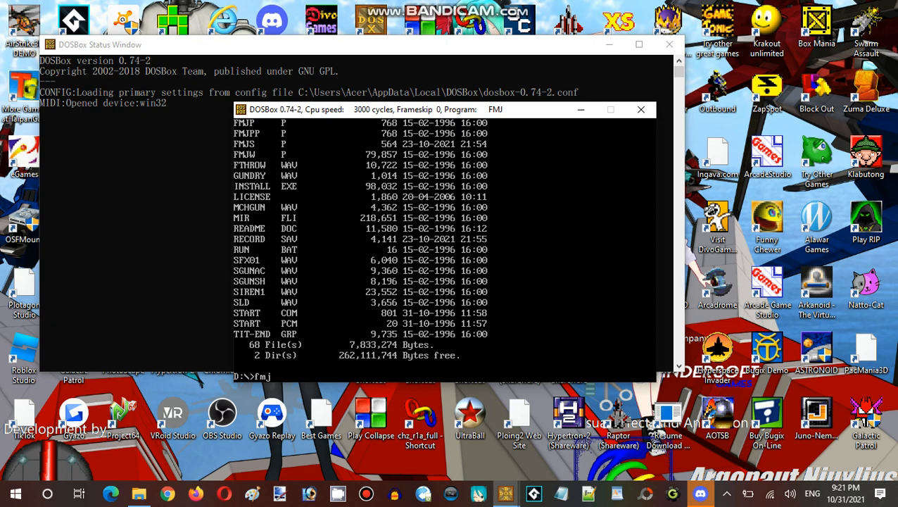
{"action": "mouse_move", "coordinate": [483, 99]}
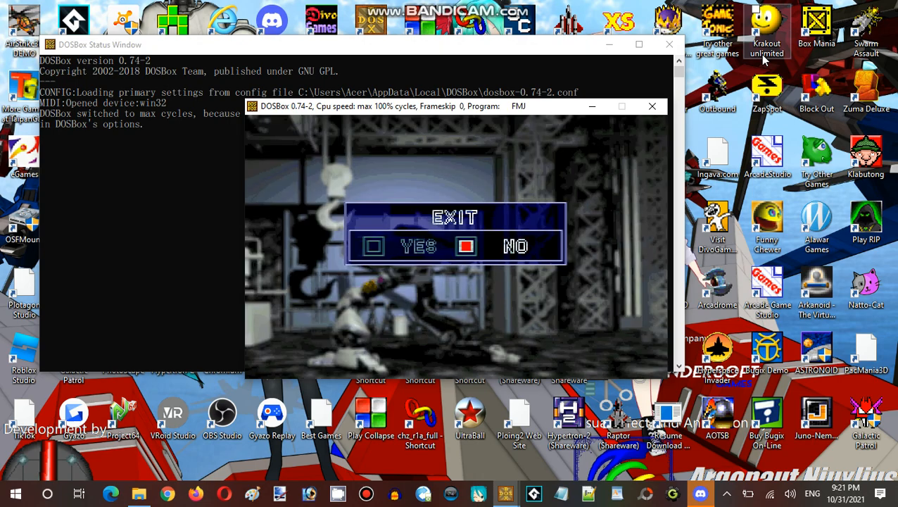
{"action": "left_click", "coordinate": [400, 246]}
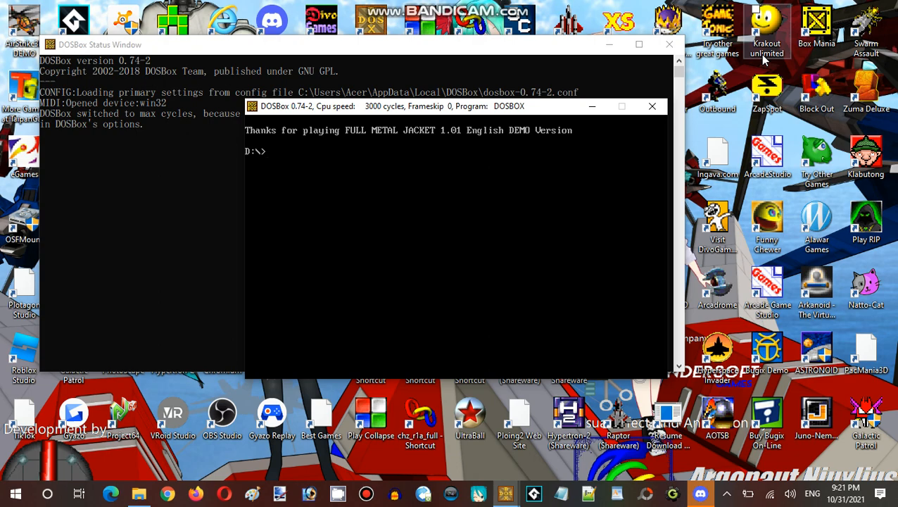
{"action": "type", "text": "fmj"}
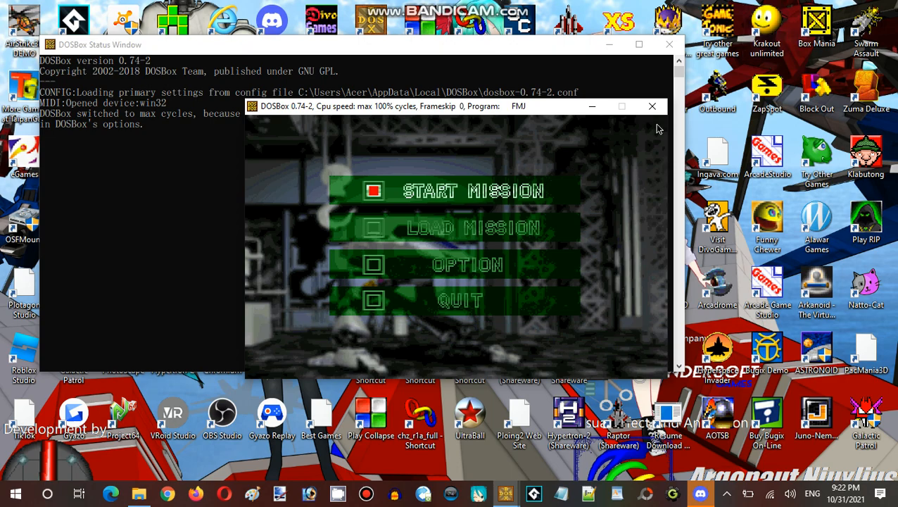
Choose YES in the relaunched demo's EXIT prompt to quit again.
{"action": "left_click", "coordinate": [460, 300]}
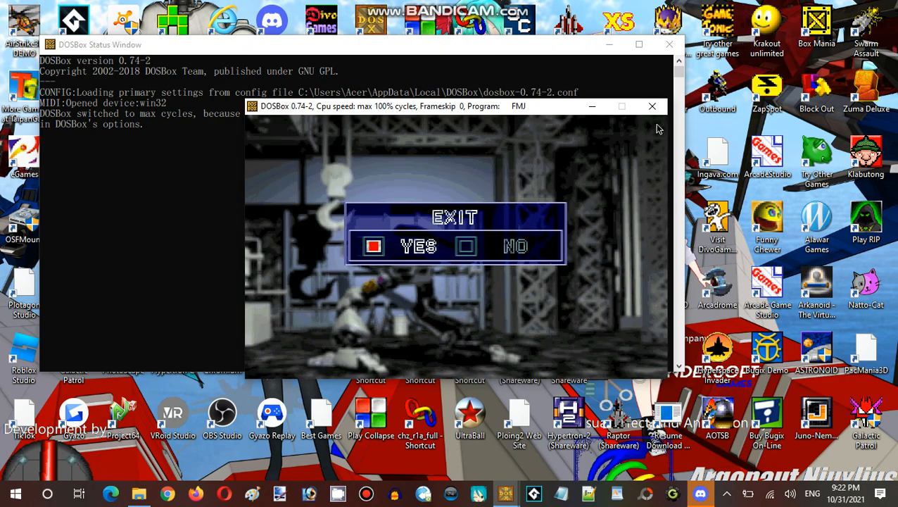